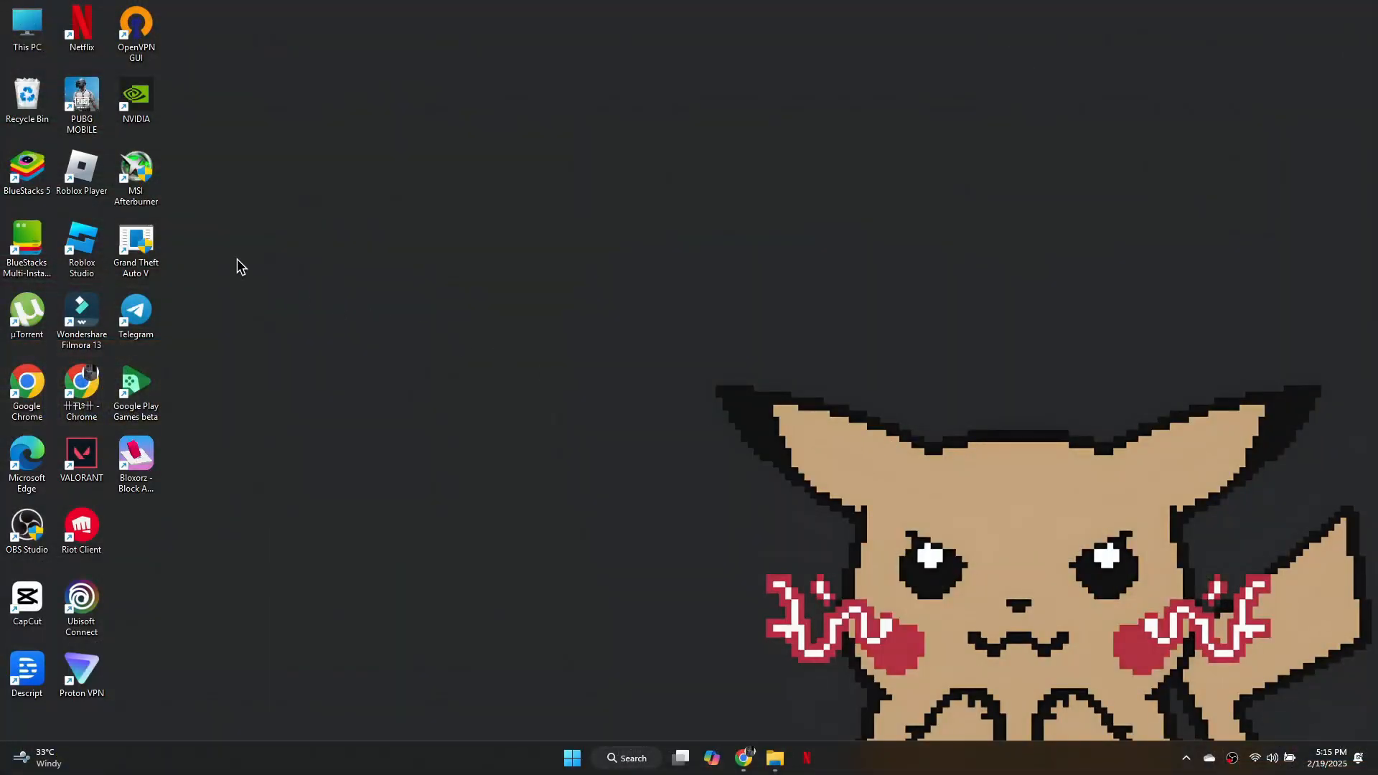
# Step: Bring up the Properties dialog for the Roblox Player desktop shortcut
pyautogui.rightClick(80, 171)
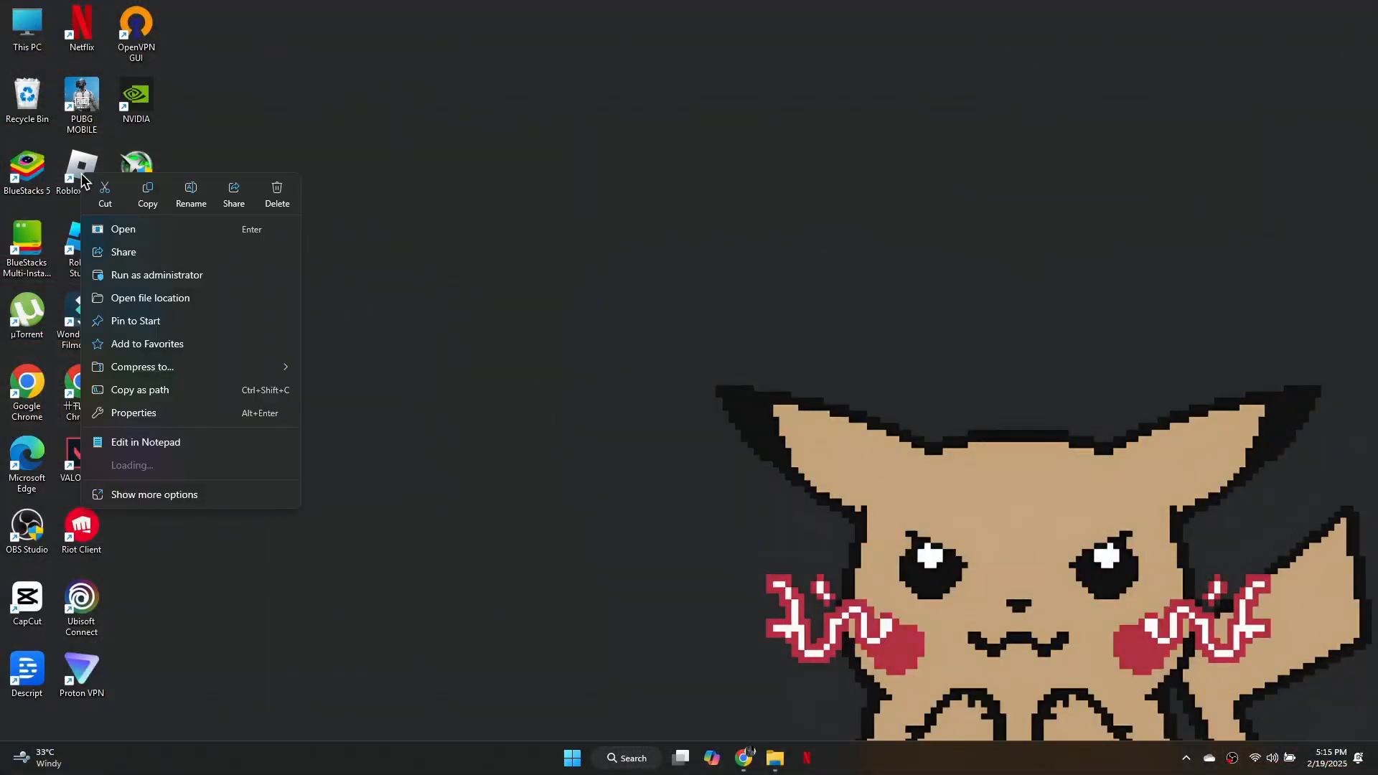
pyautogui.click(132, 413)
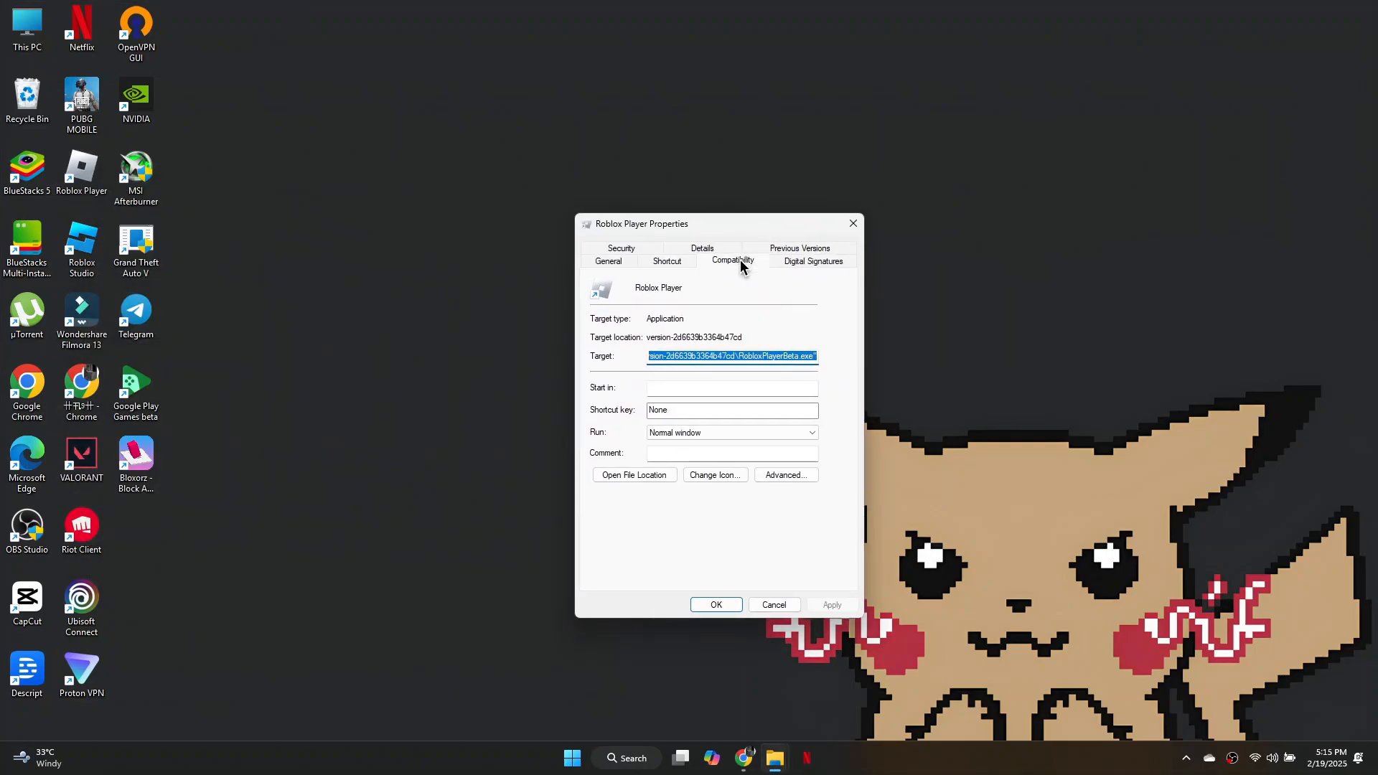
# Step: Under Compatibility, set Windows 7 mode, disable fullscreen optimizations, run as administrator, and apply
pyautogui.click(731, 260)
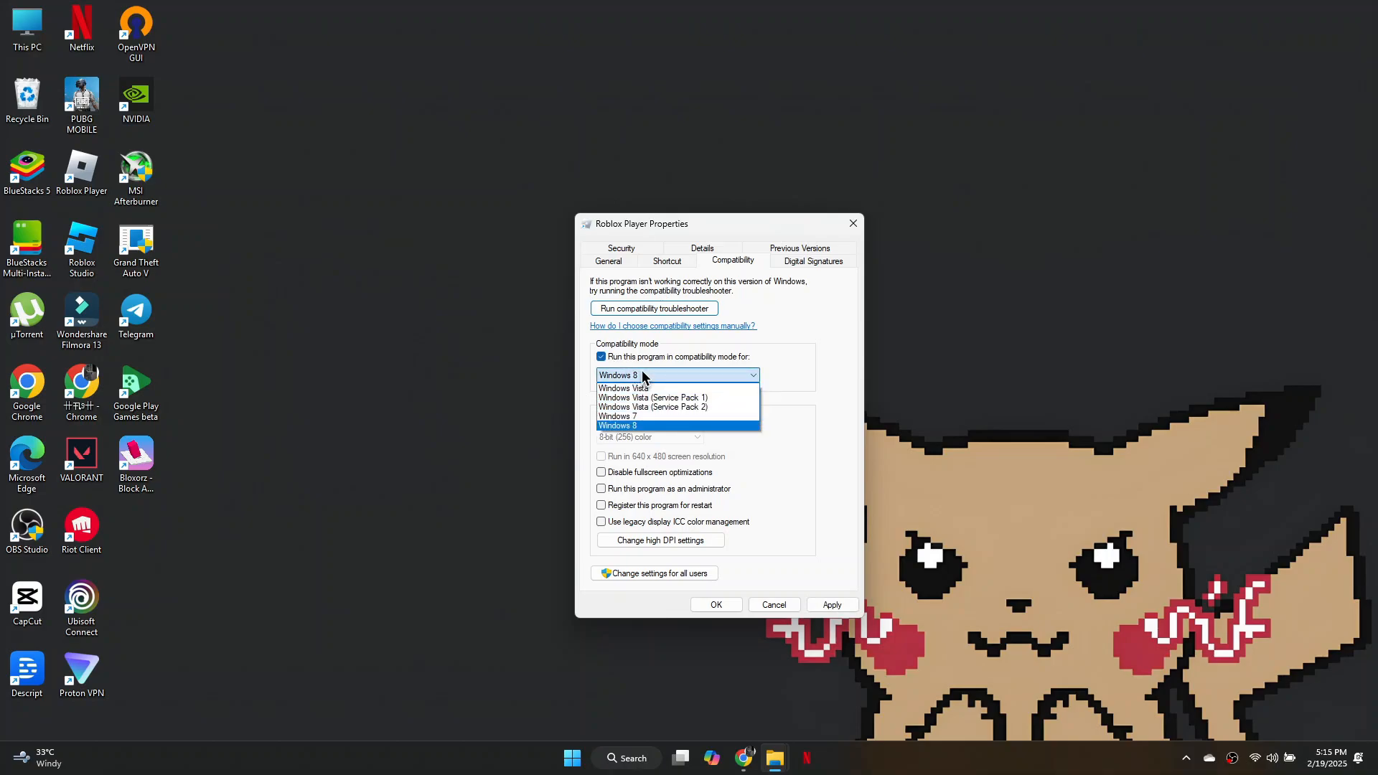
pyautogui.moveTo(641, 416)
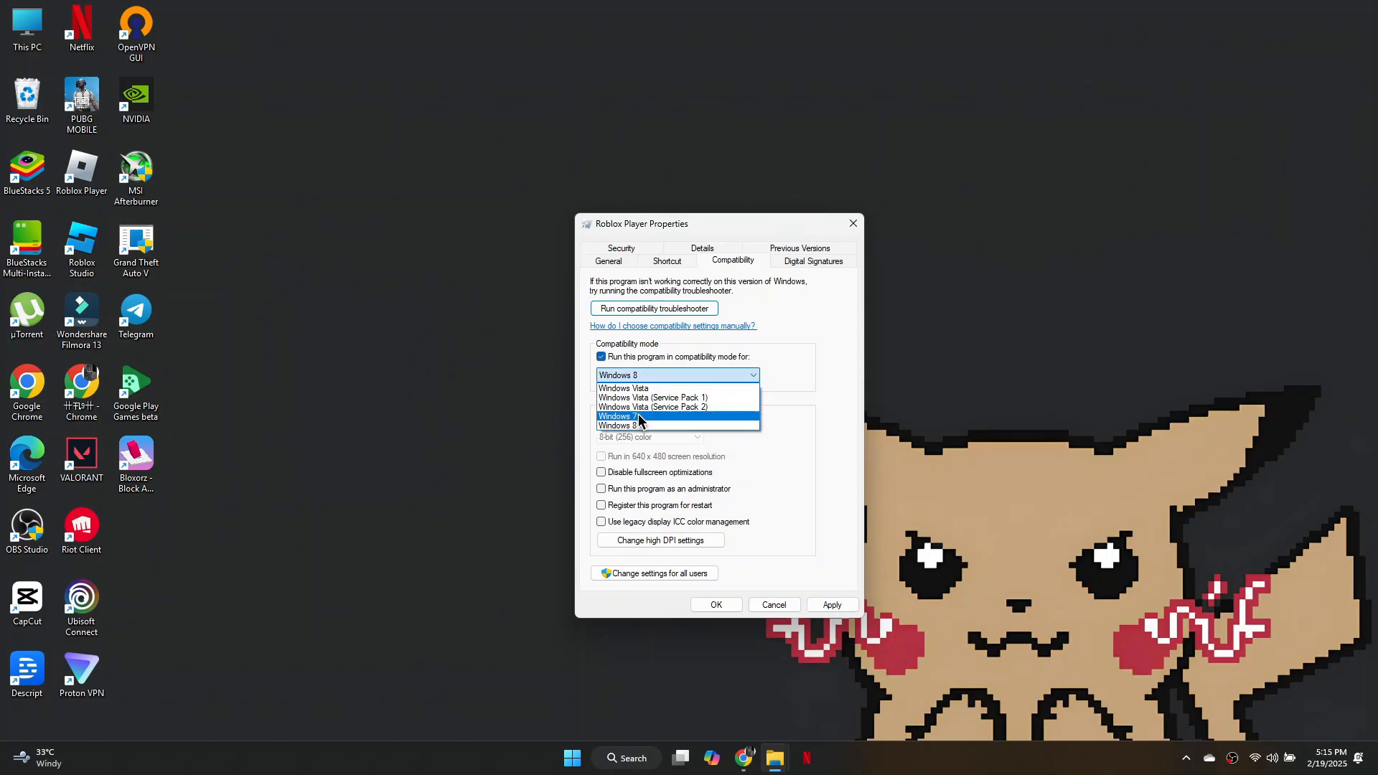
pyautogui.click(622, 416)
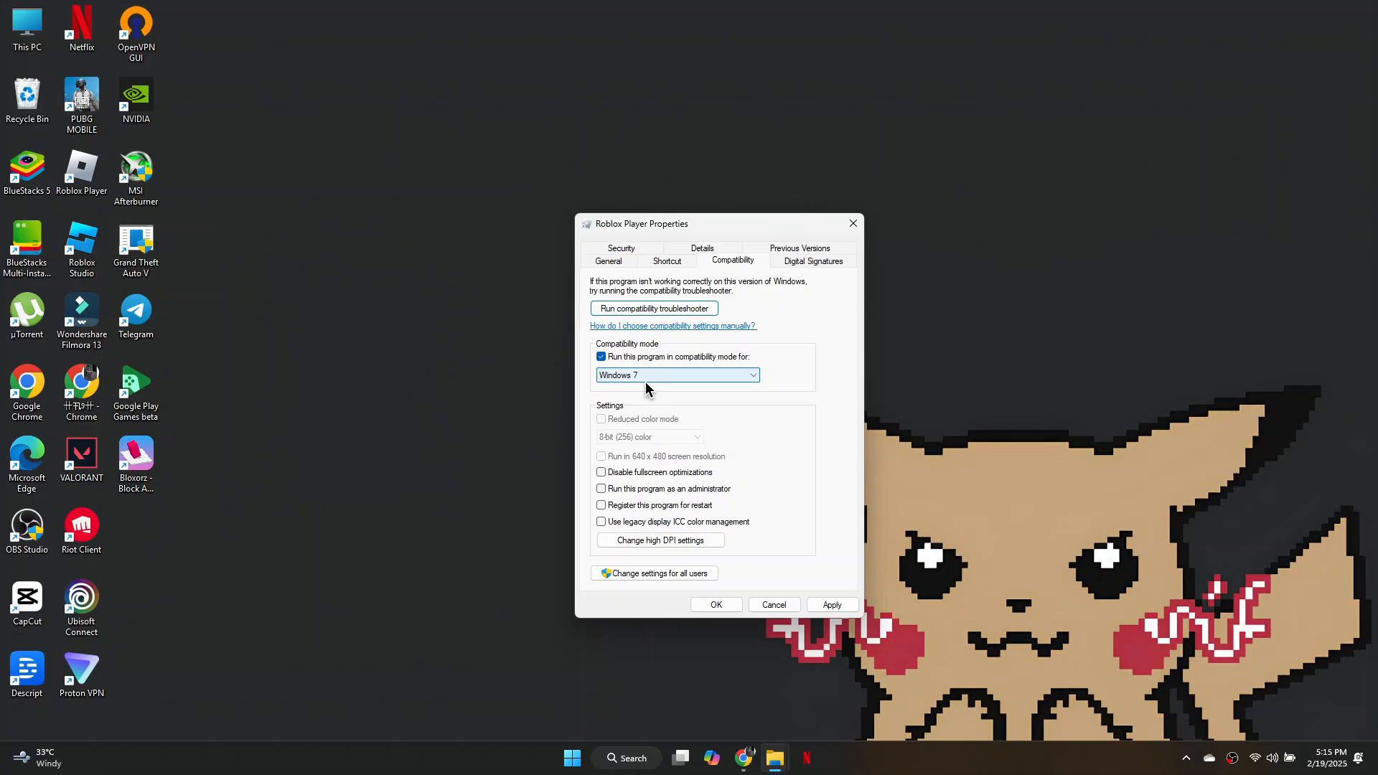
pyautogui.click(601, 472)
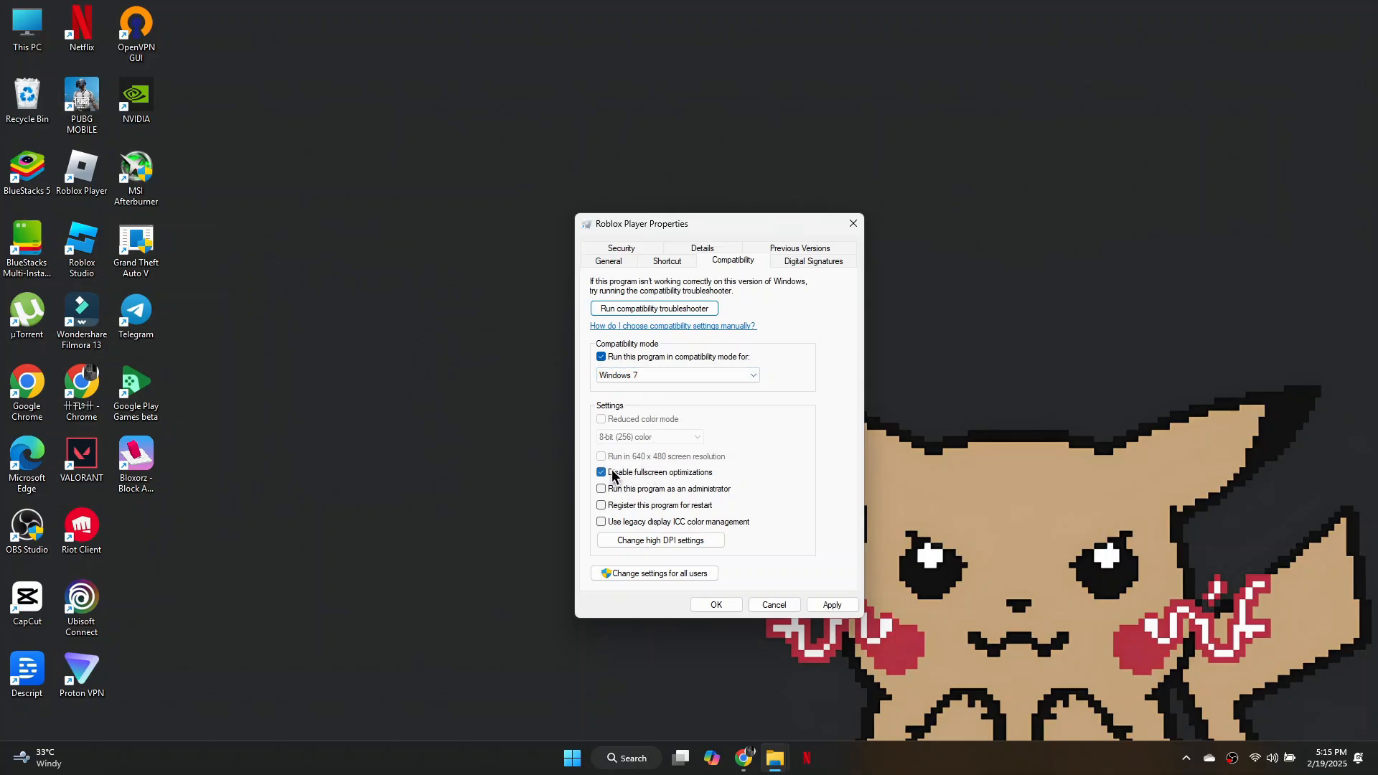
pyautogui.click(601, 488)
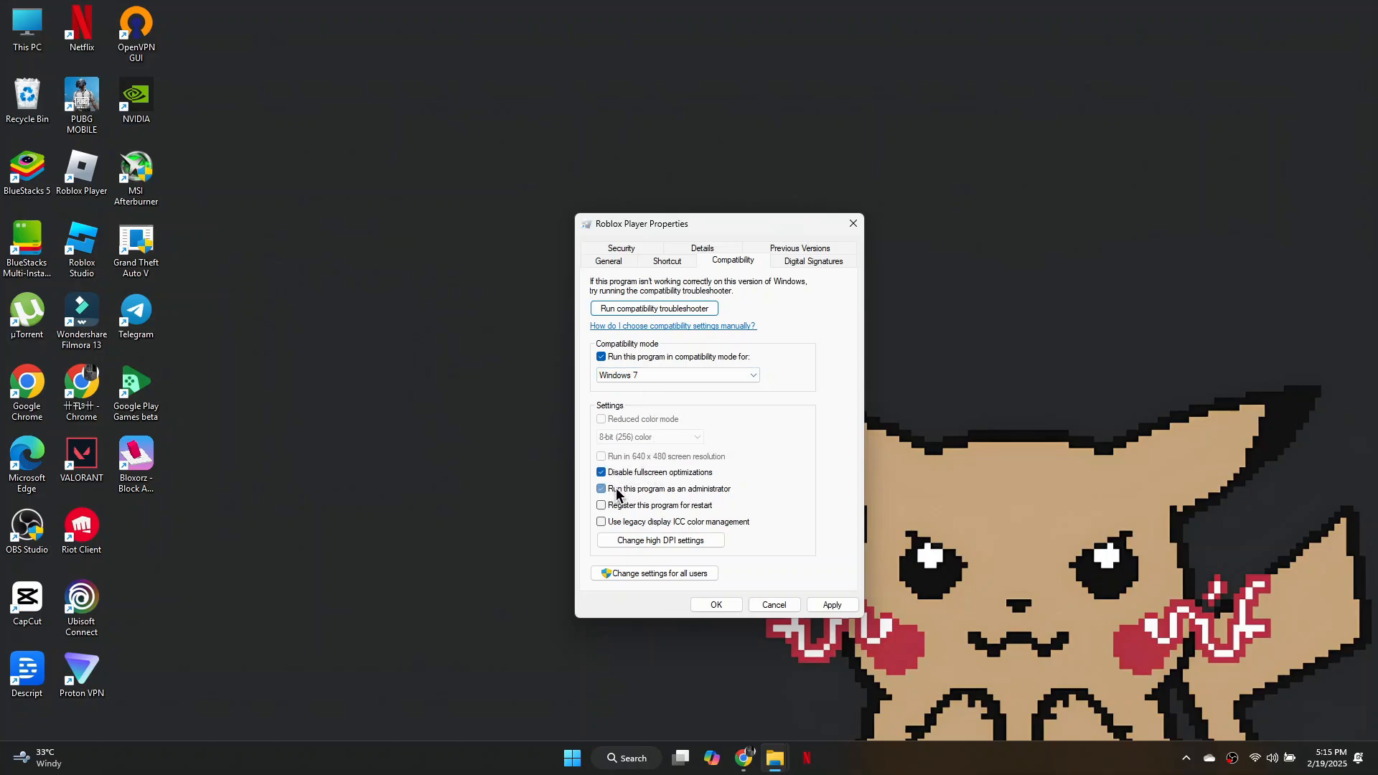
pyautogui.click(602, 488)
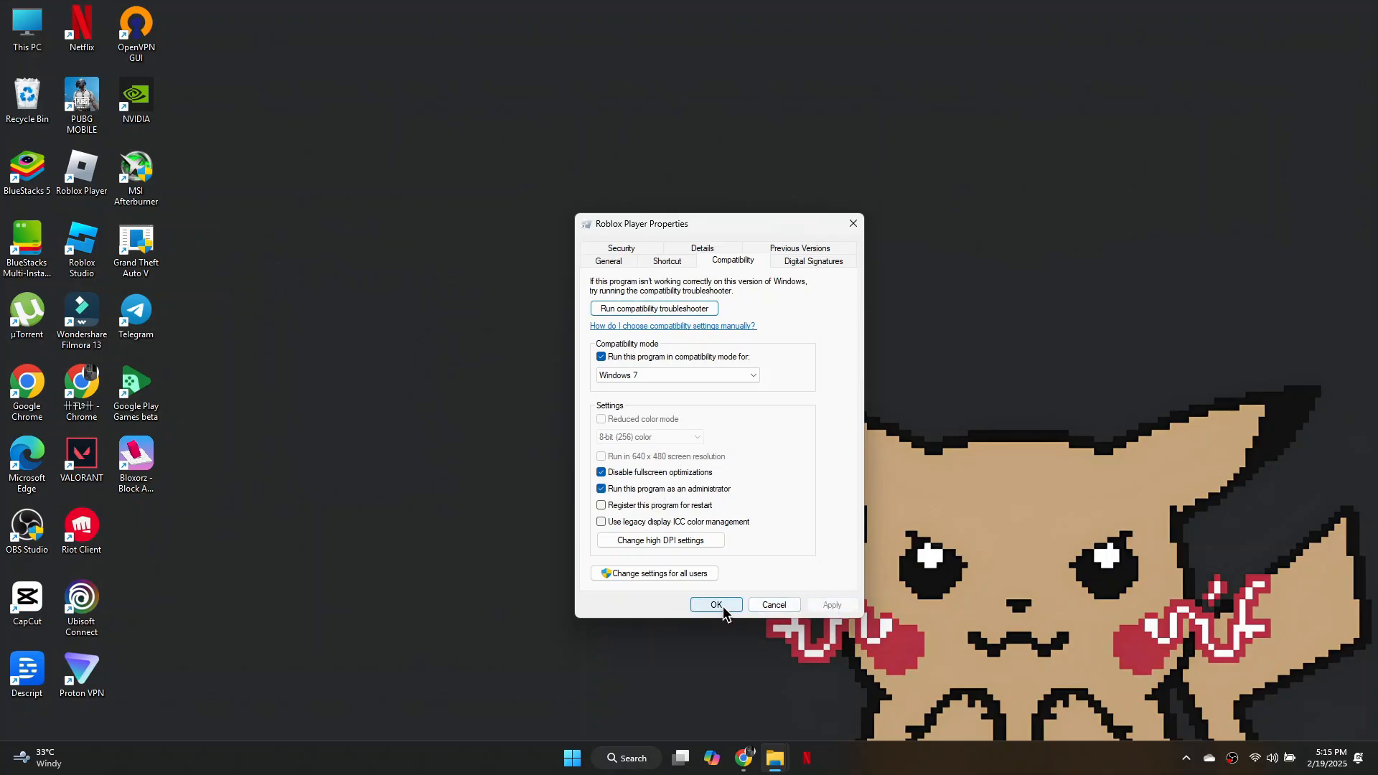
pyautogui.click(715, 605)
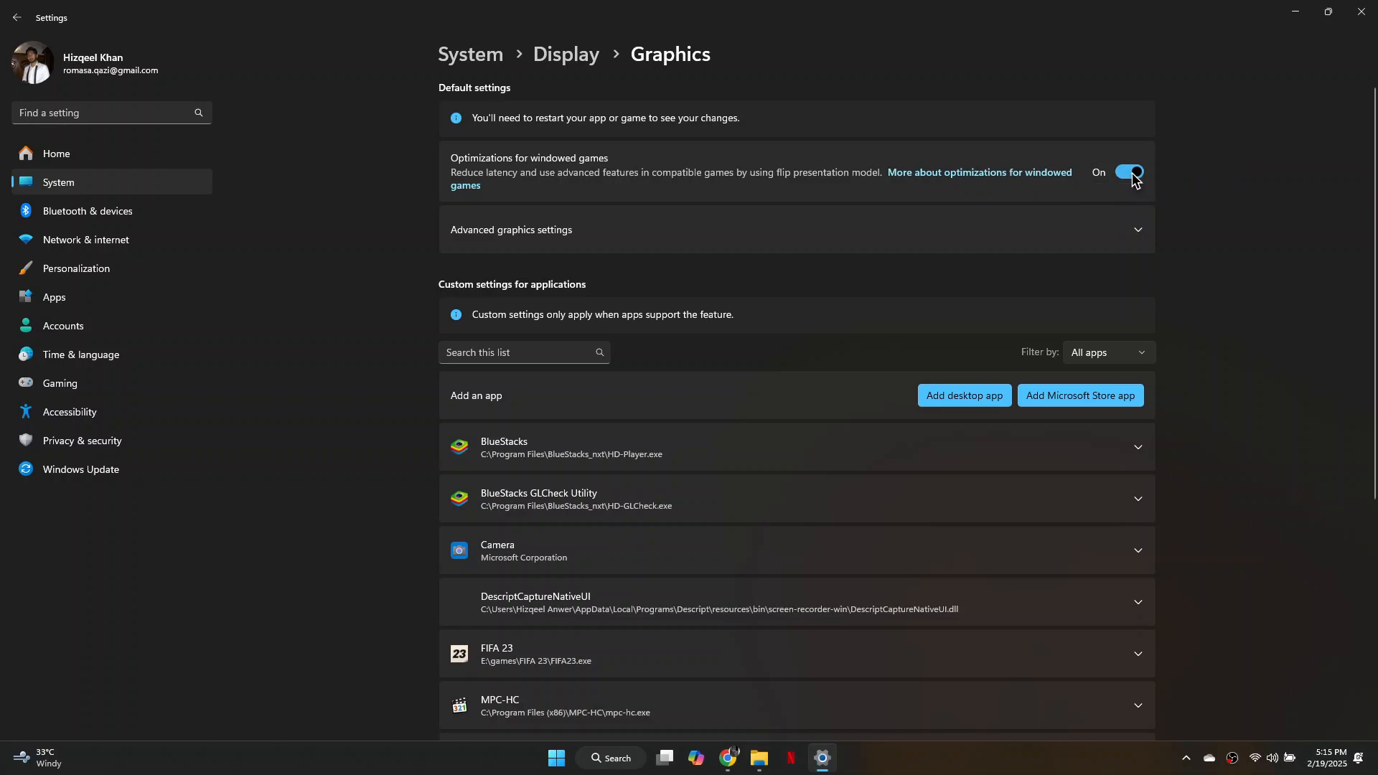
# Step: Switch Optimizations for windowed games to Off on the Graphics page
pyautogui.click(1130, 173)
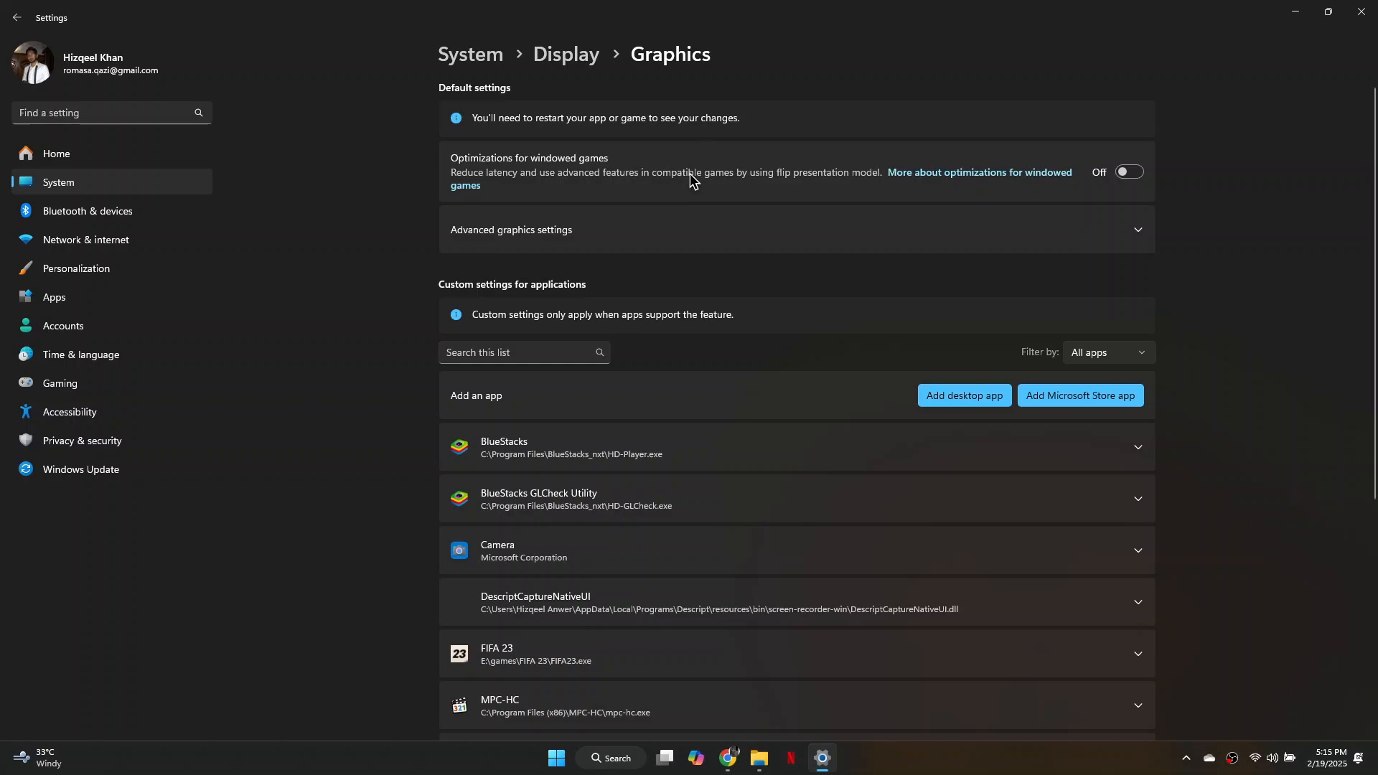